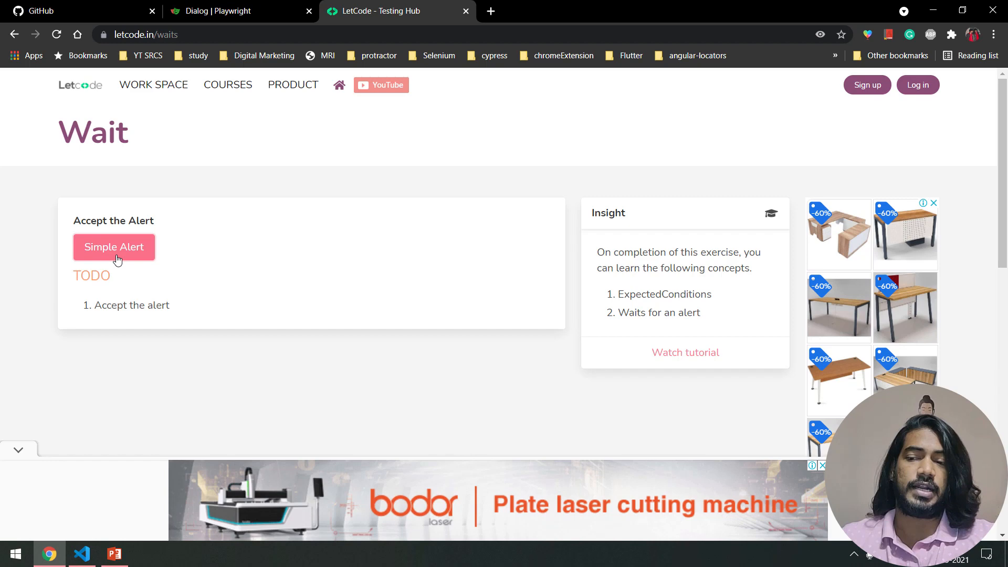
Step: Trigger the Simple Alert on the waits page, accept it, and return to the test file
left_click(113, 246)
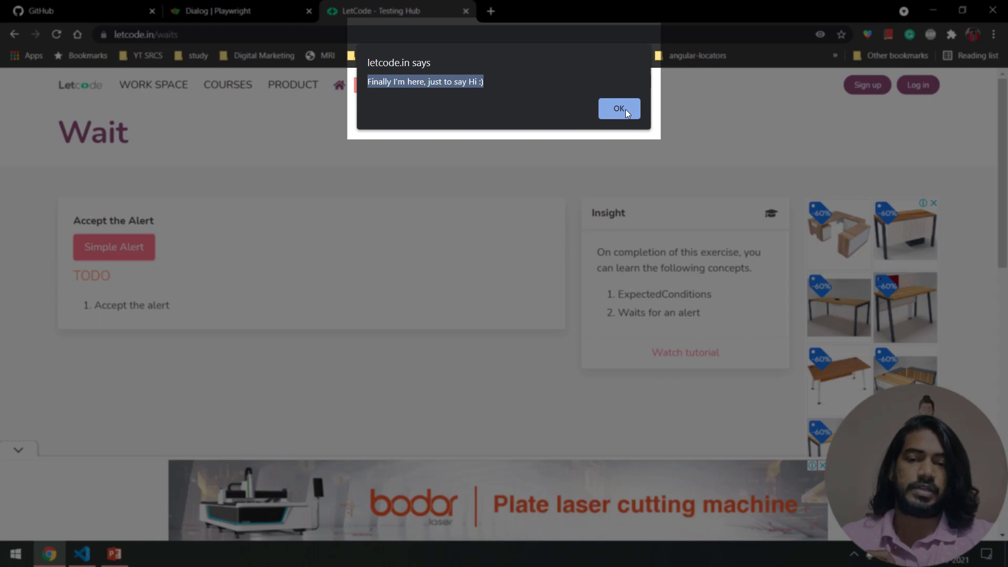
left_click(618, 108)
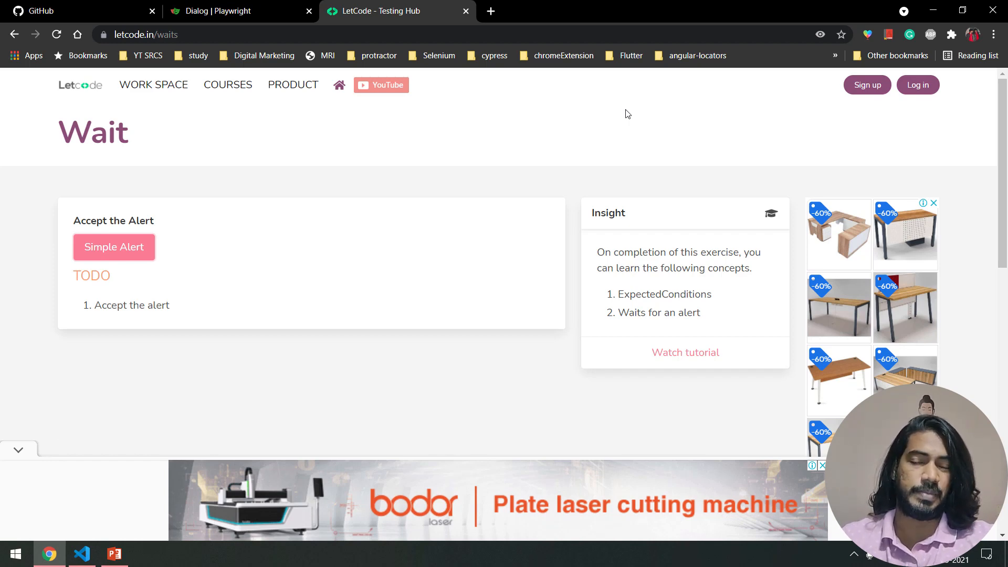
mouse_move(376, 207)
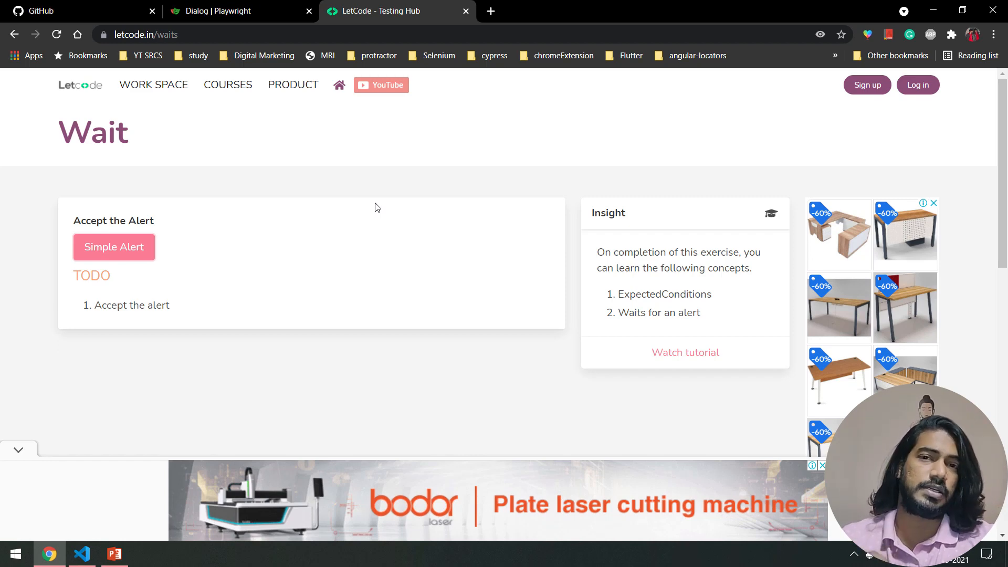
left_click(81, 554)
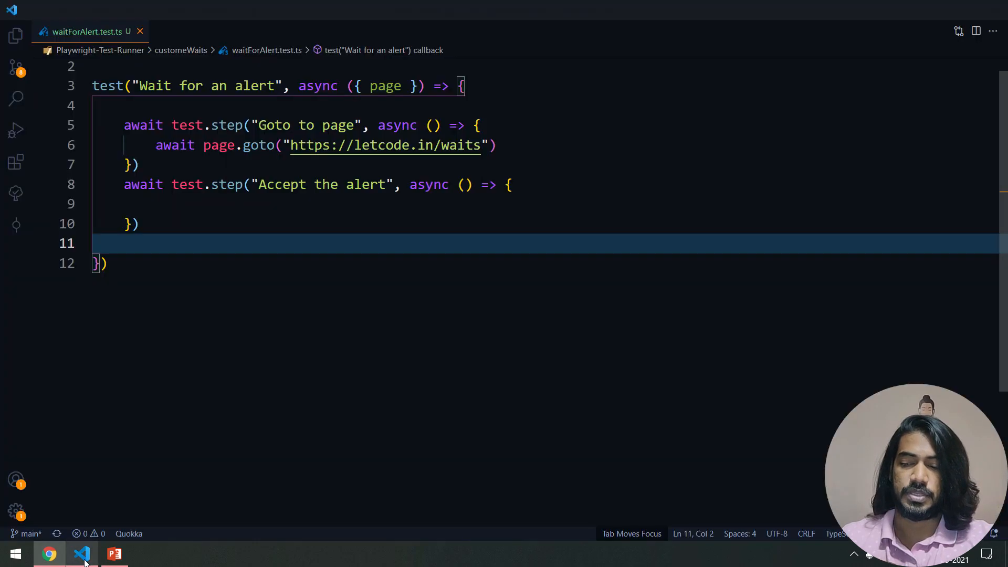
Step: Register a page.on("dialog", async (alert) => {...}) listener inside the Accept the alert step
left_click(81, 553)
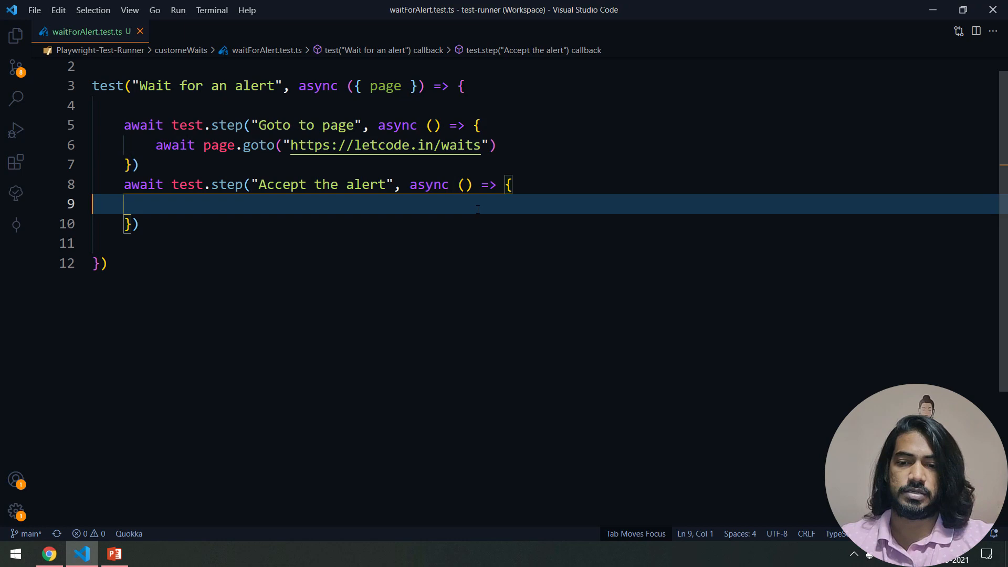
type("page.")
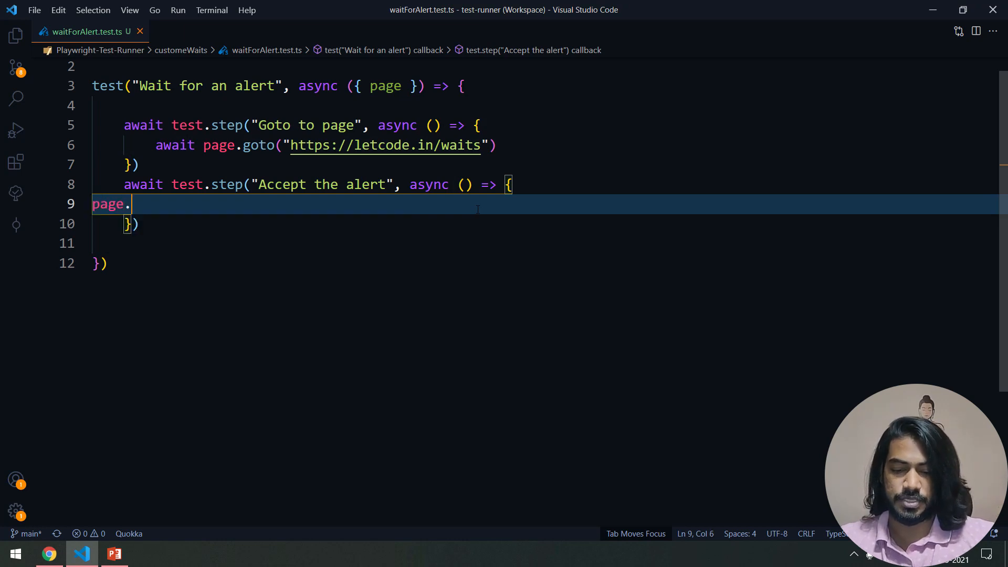
type("on()")
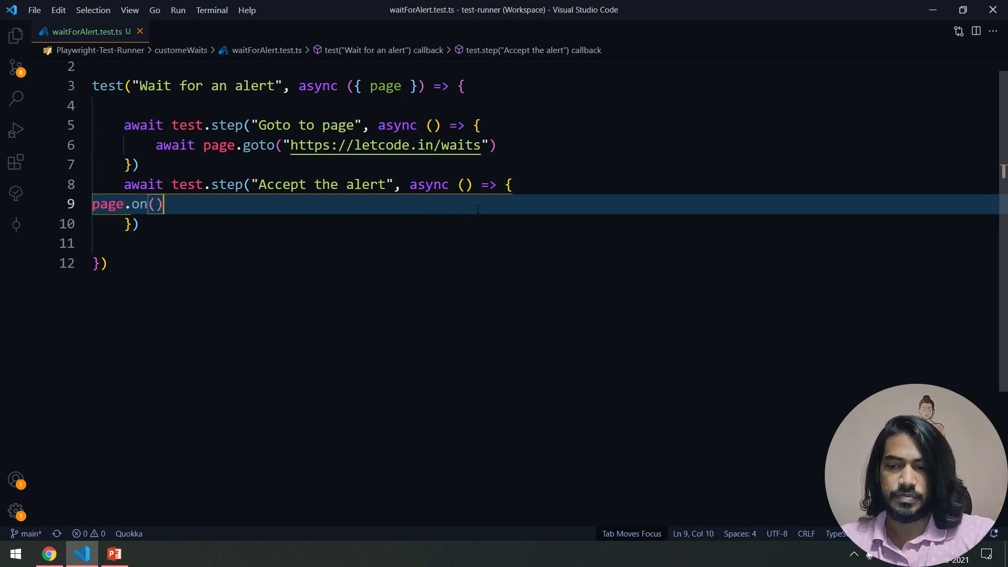
type("\"dis\"")
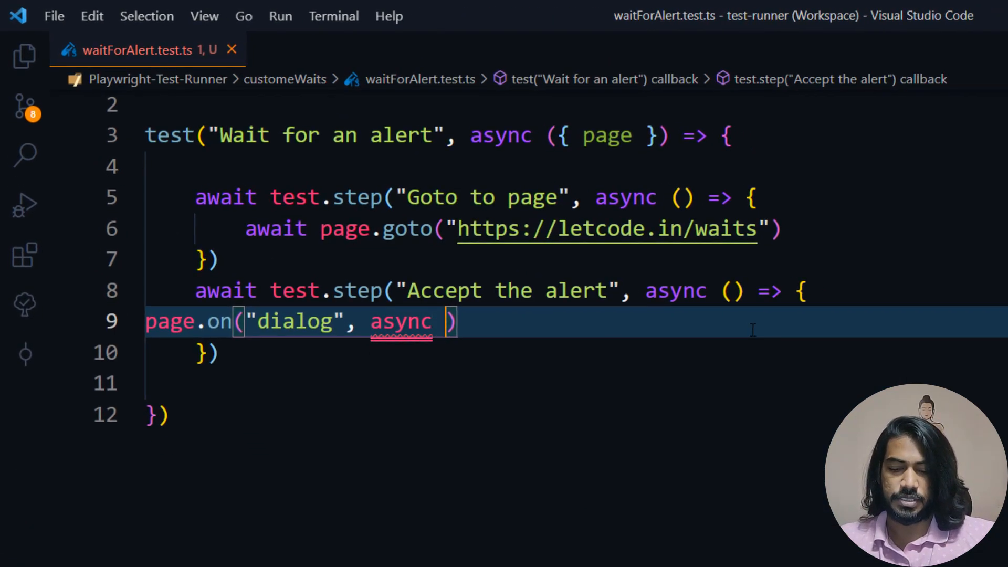
type("(d")
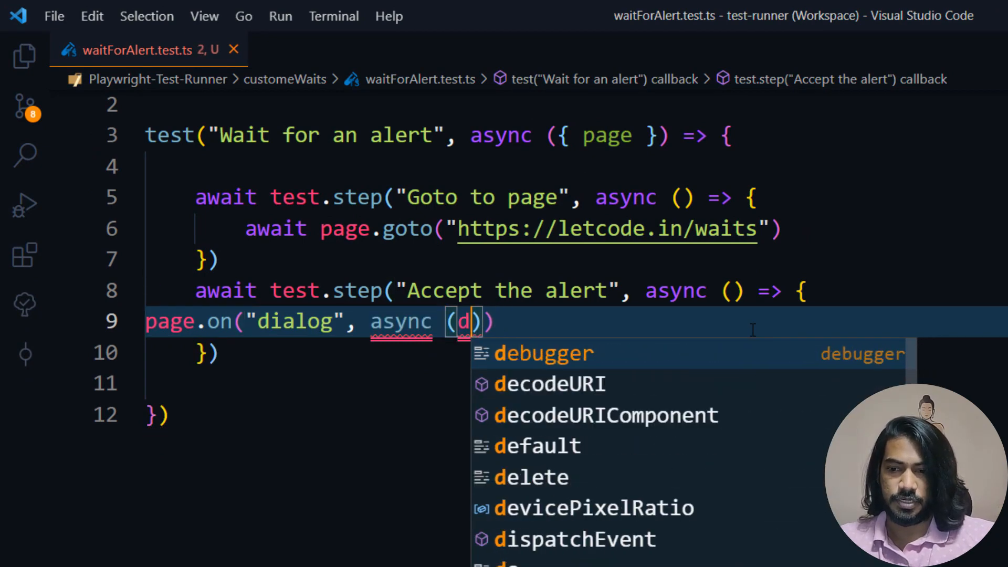
type("alert")
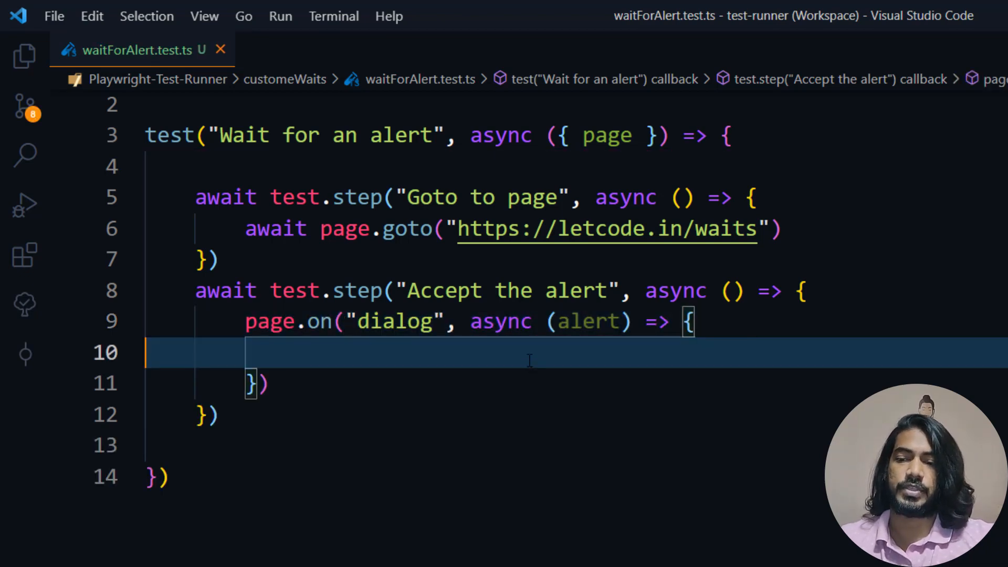
Step: Inside the listener, log await alert.message() and call await alert.accept()
type("log();")
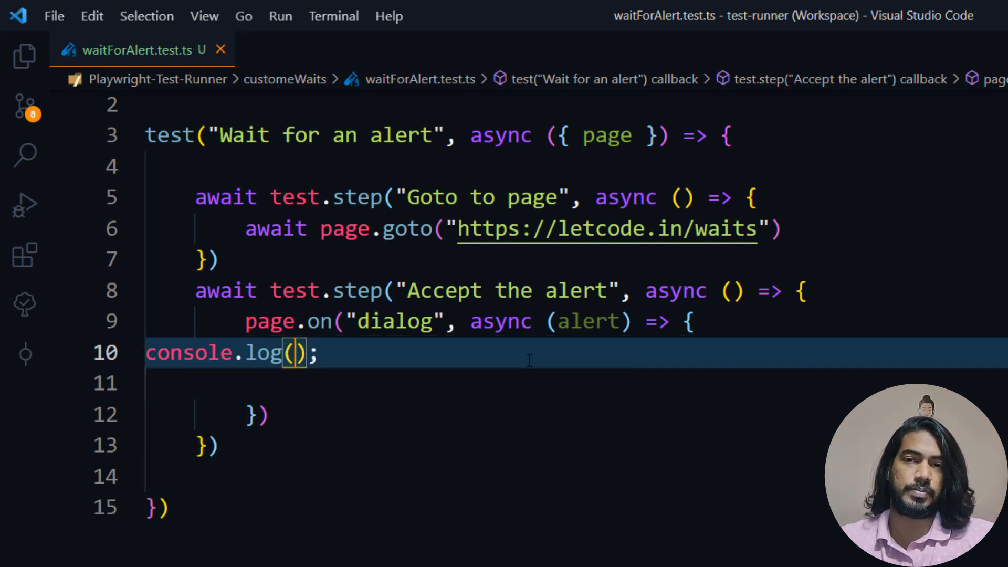
type("alert")
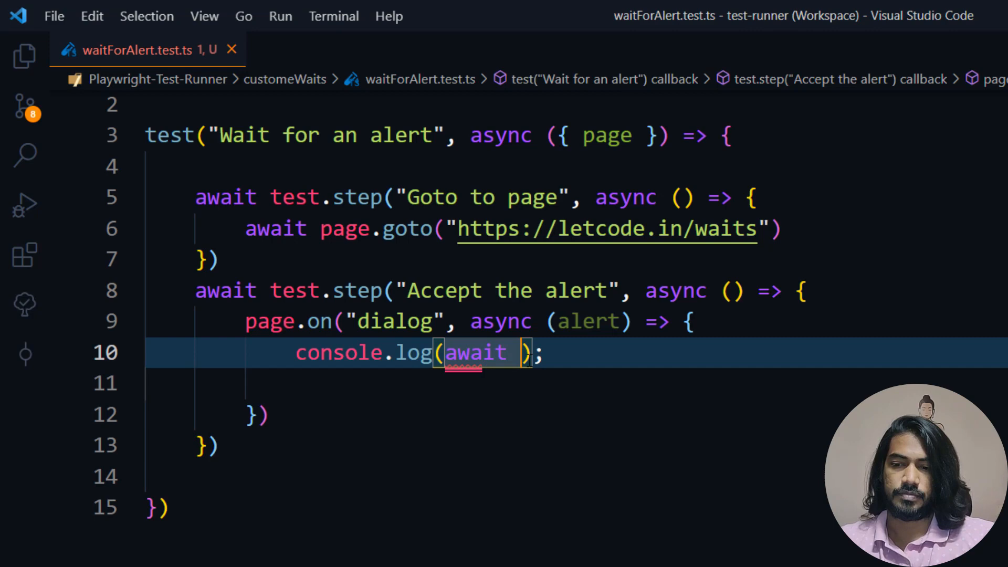
type("alert.message(")
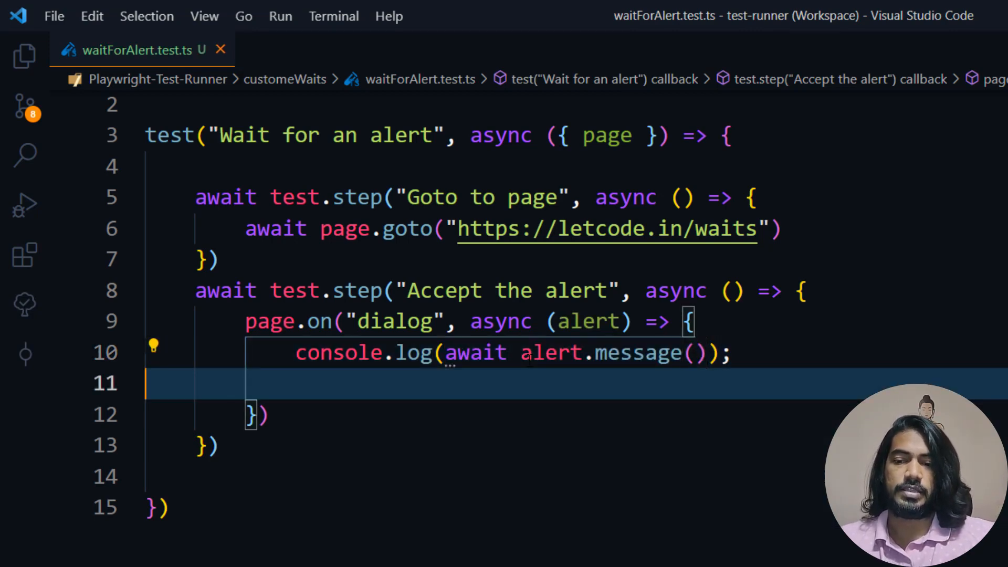
type("await alert.a")
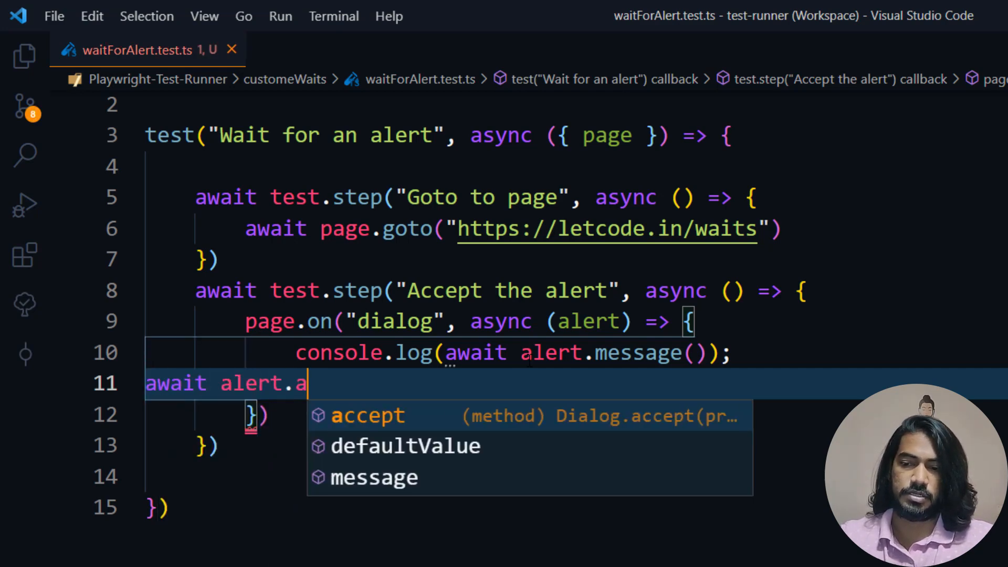
key("Tab")
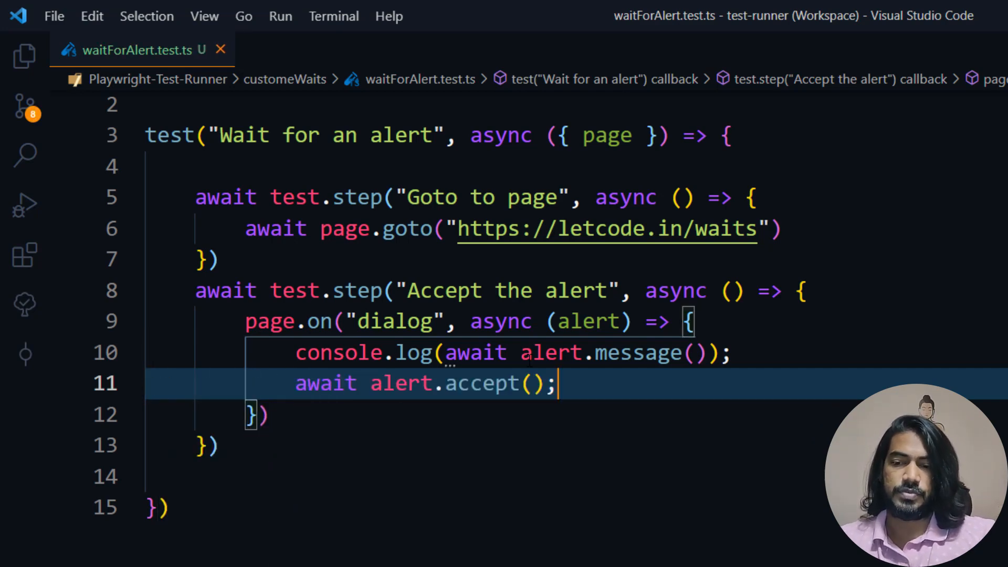
mouse_move(537, 382)
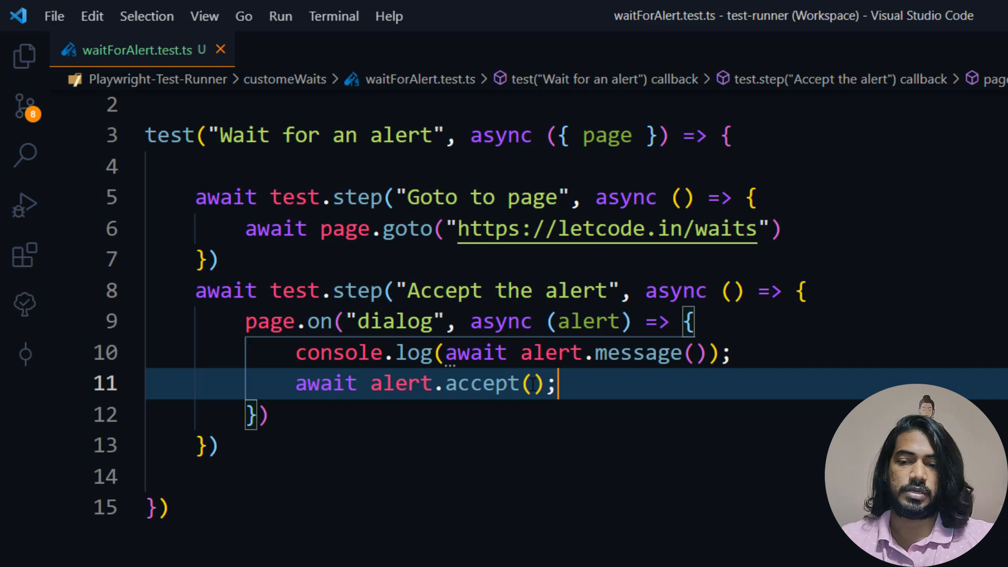
type("\"\"")
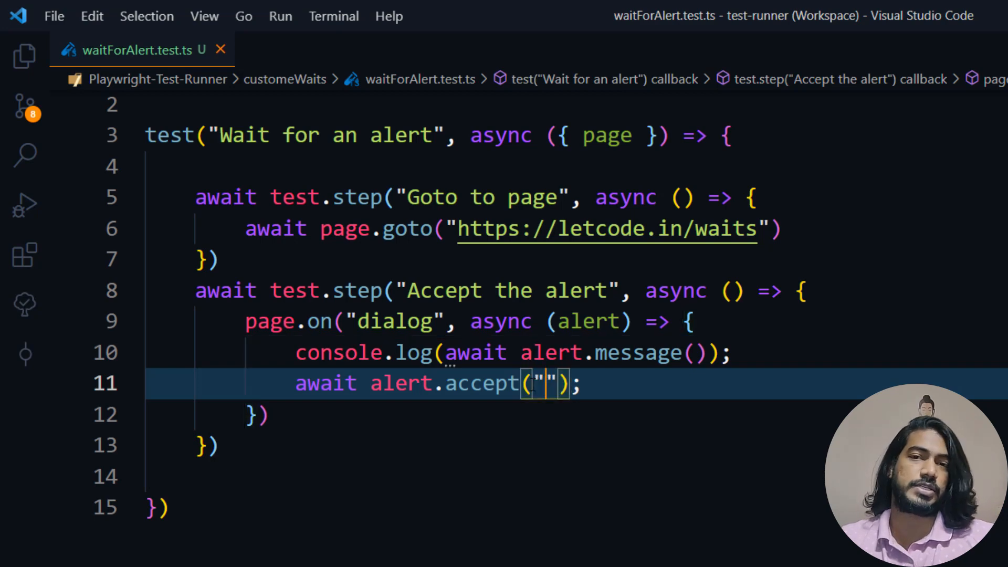
key("Backspace")
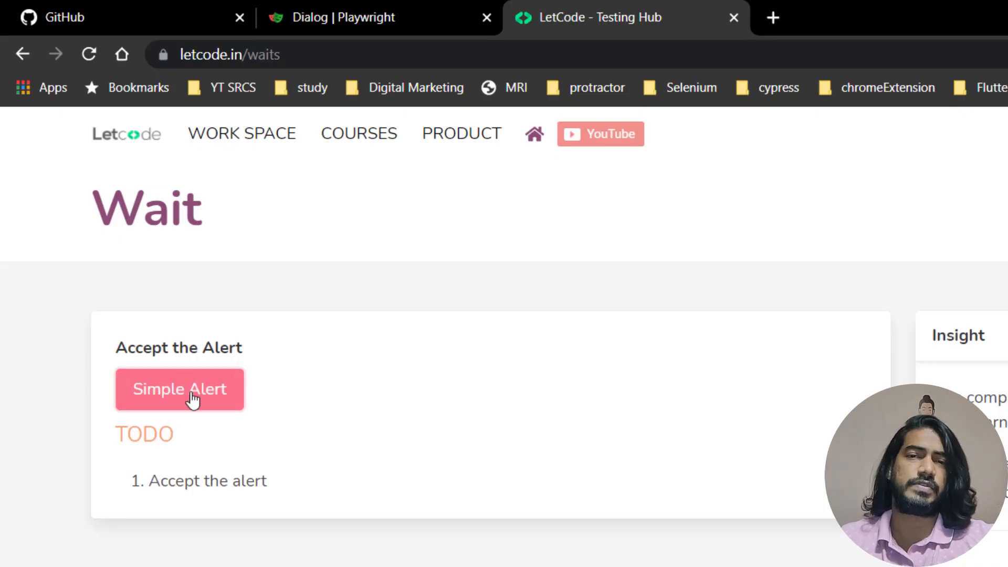
mouse_move(193, 409)
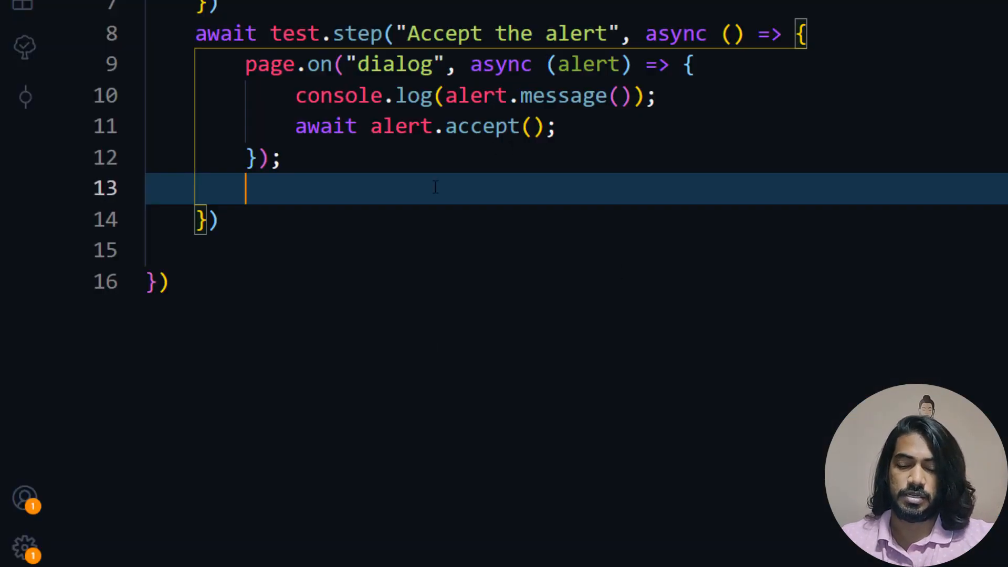
Step: Add await page.click("#accept") after the dialog listener block
type("await page.")
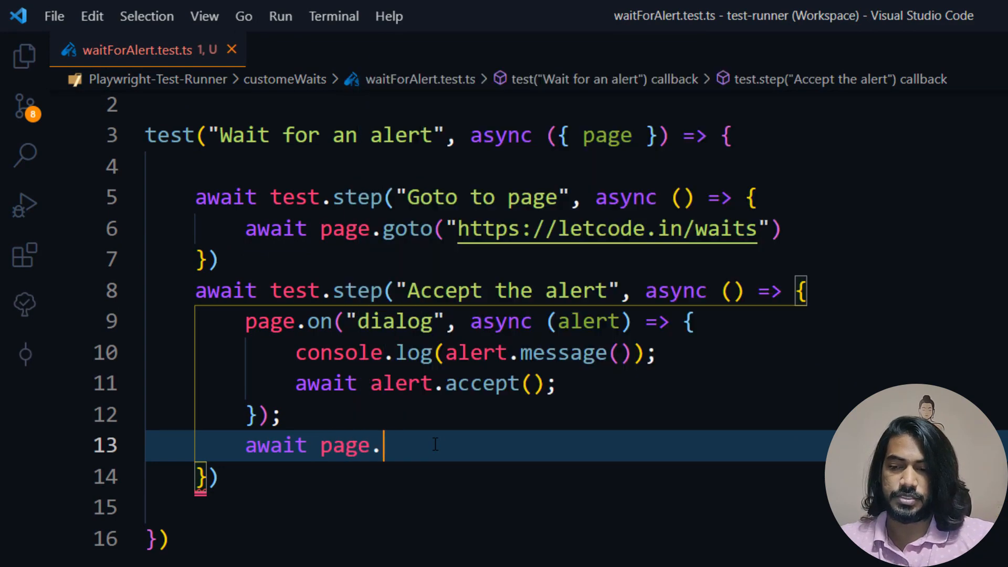
type("click(\"\")")
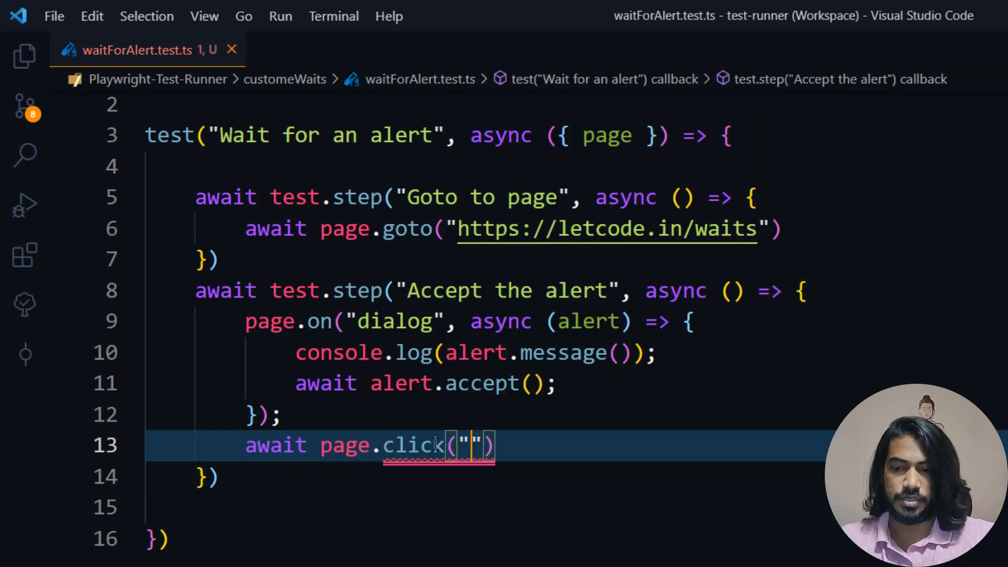
type("#accept")
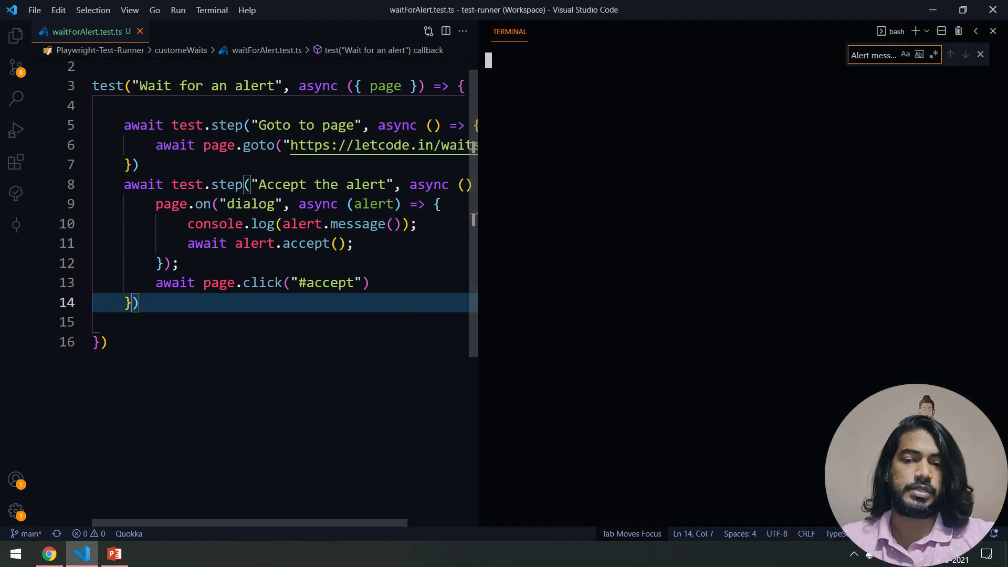
Step: Run npm test in the terminal, check playwright.config.ts testMatch, rerun, and begin an 'Al' prefix in console.log
type("npmm")
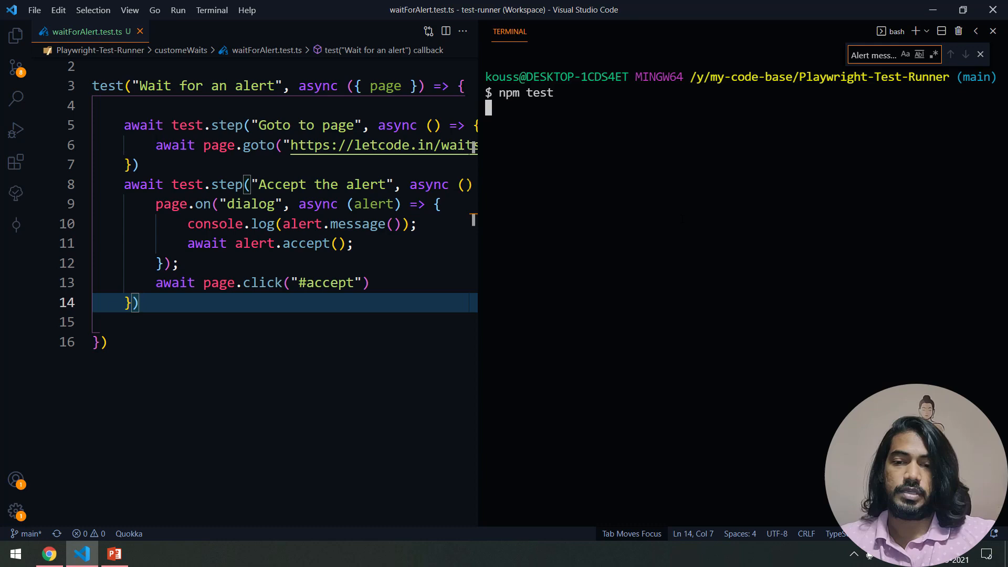
type("pla")
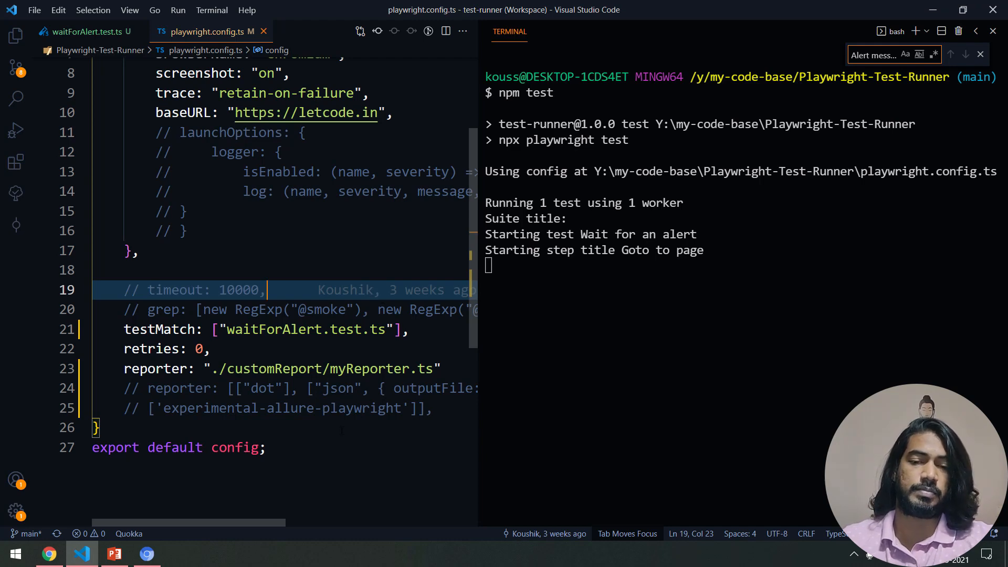
left_click(87, 32)
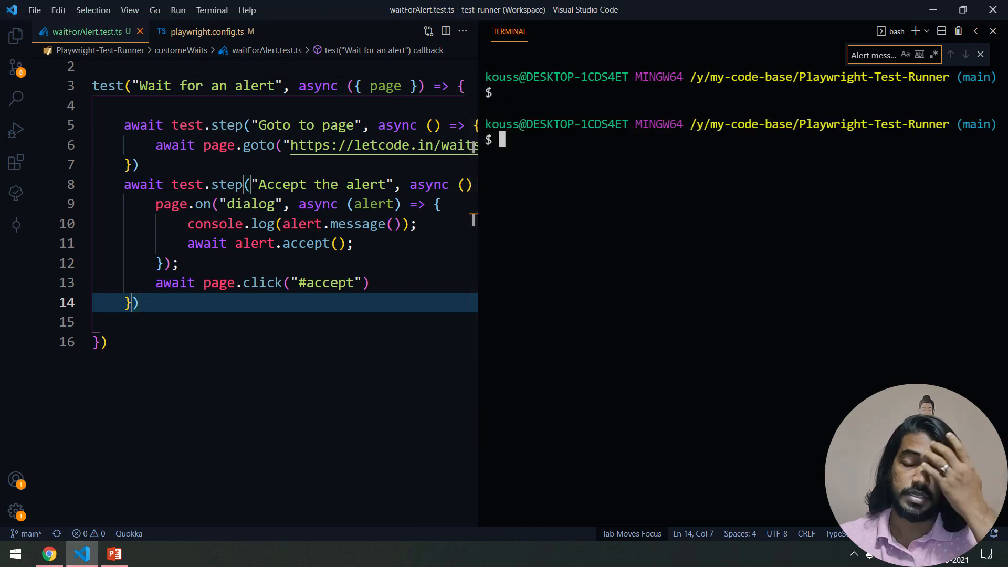
type("npm test")
left_click(284, 224)
type("''+")
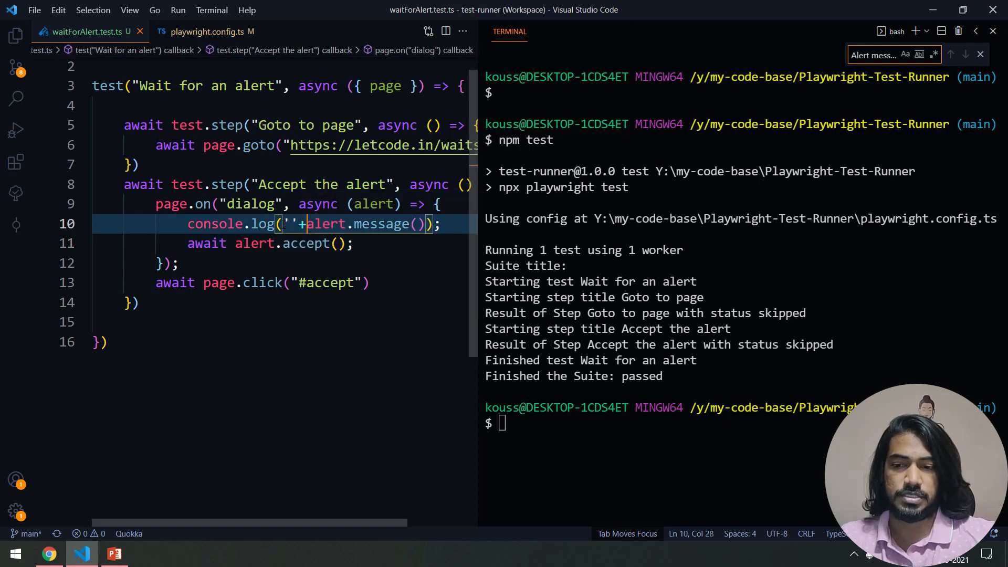
type("Al")
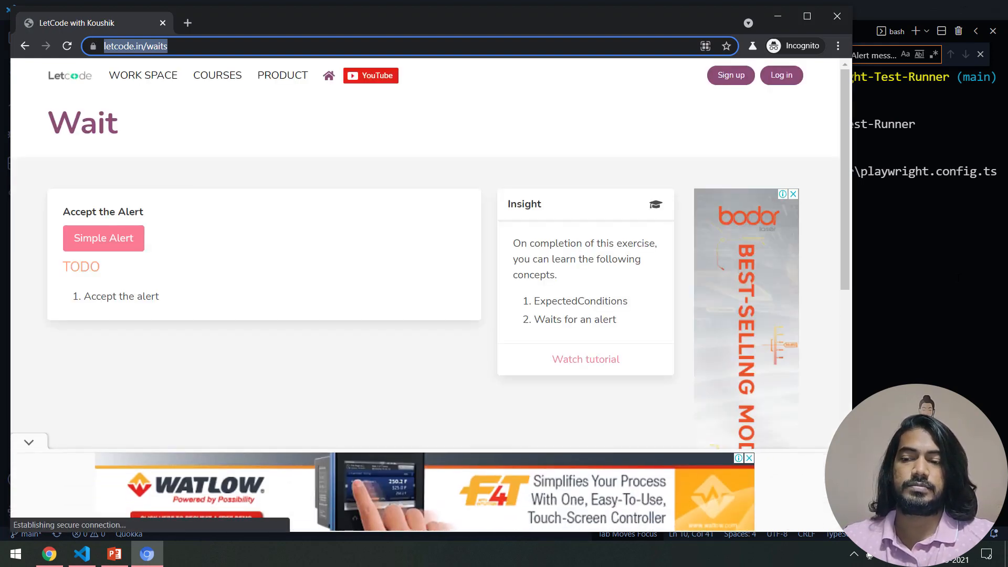
Step: Switch back from the LetCode waits page to the editor
left_click(81, 553)
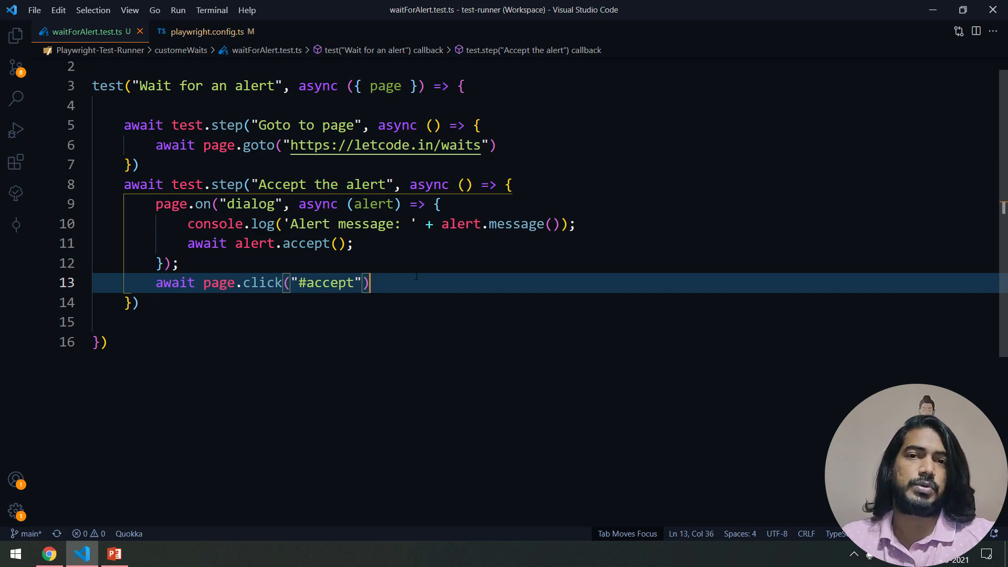
Step: Add await page.waitForEvent("dialog"); after the #accept click
type("await page.wai")
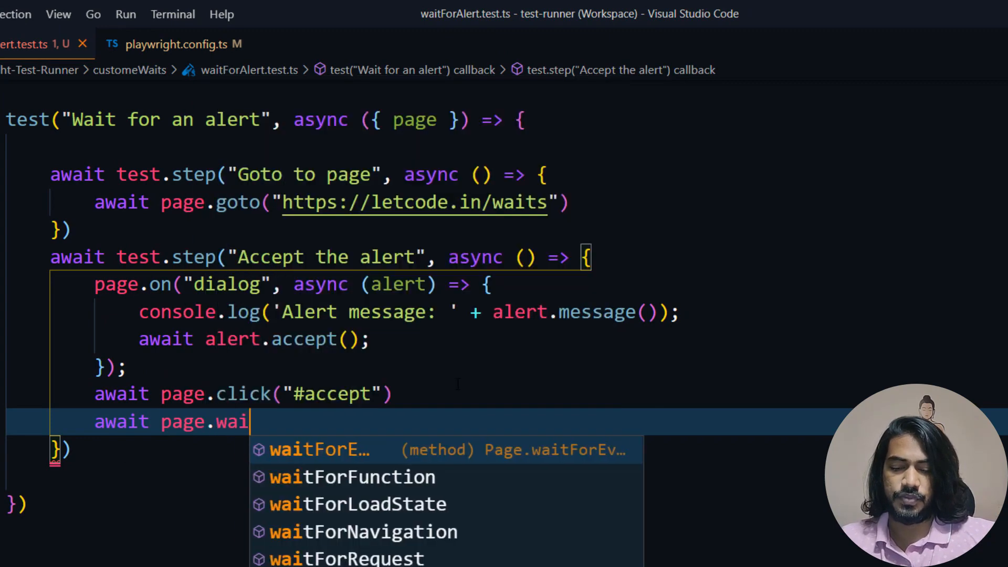
left_click(319, 449)
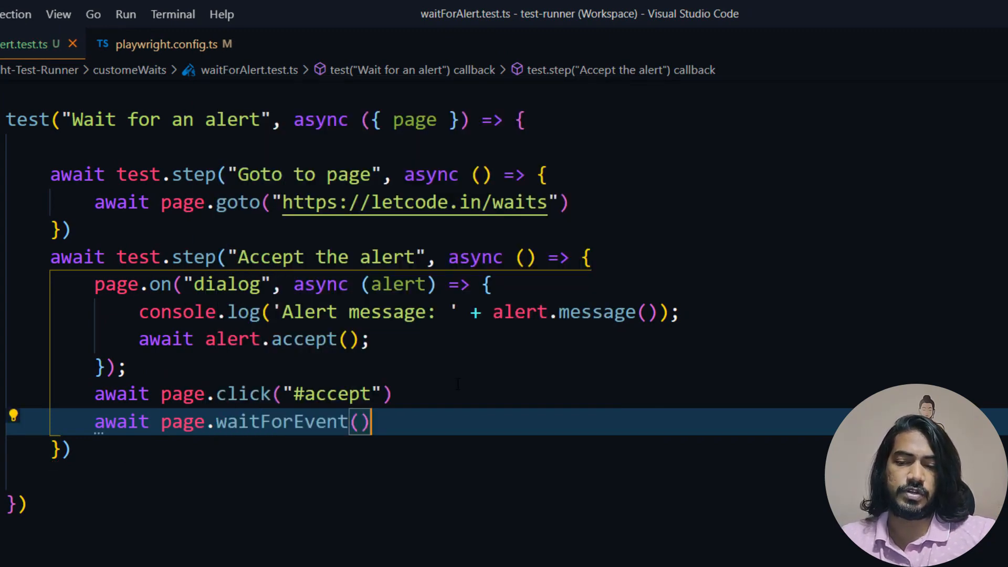
type("\"\"")
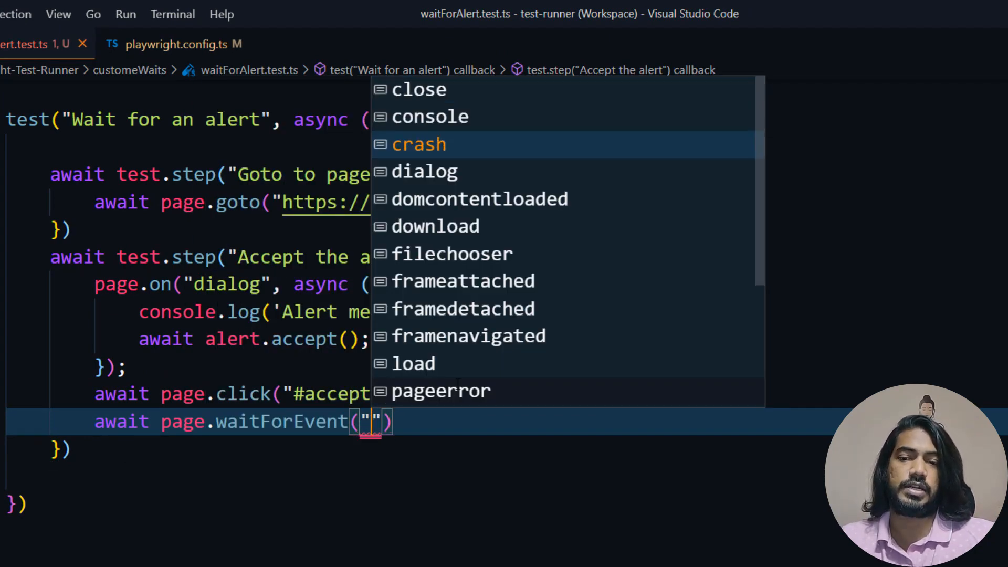
key("Down")
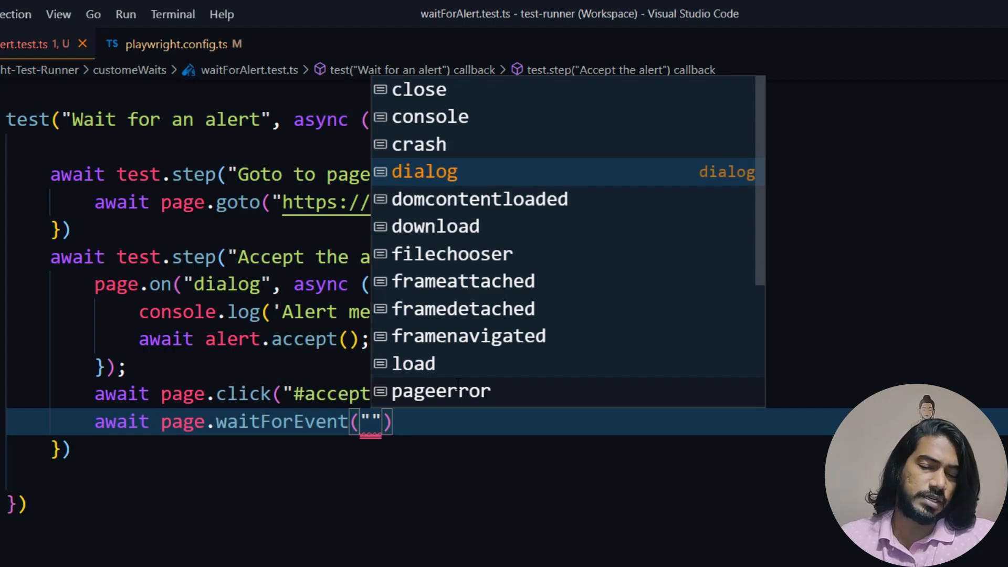
mouse_move(612, 290)
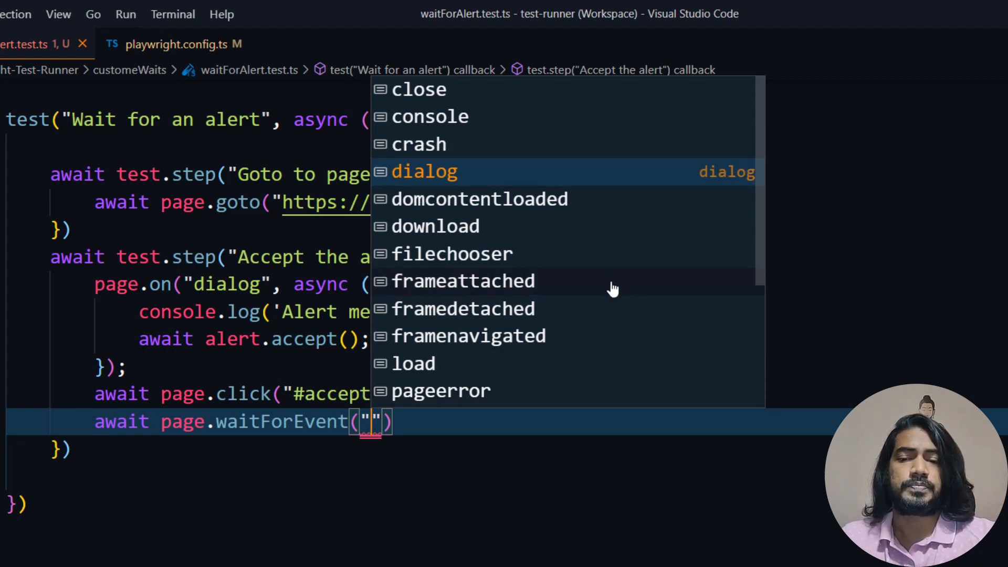
mouse_move(473, 290)
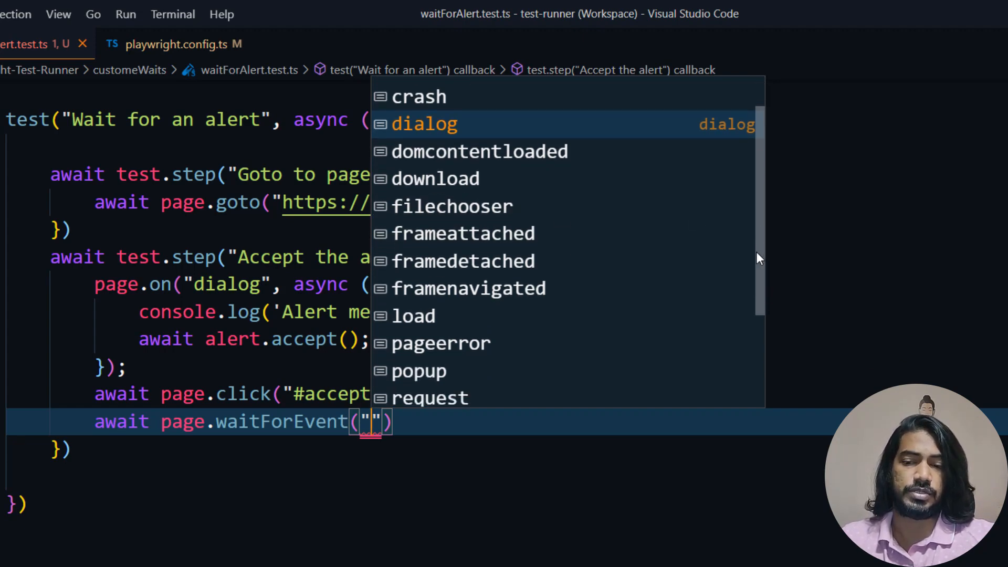
scroll("down", 3)
type("dialog")
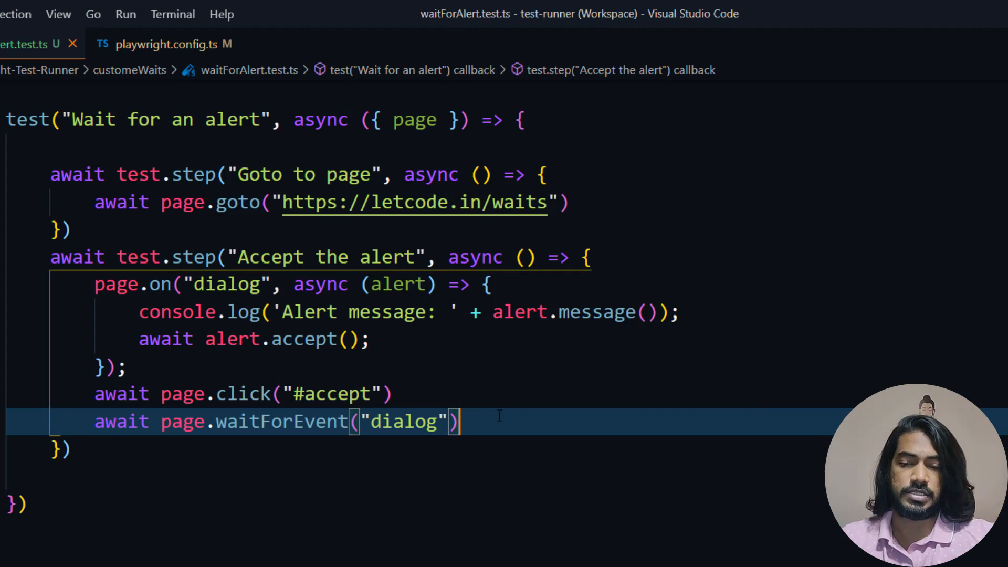
type(";")
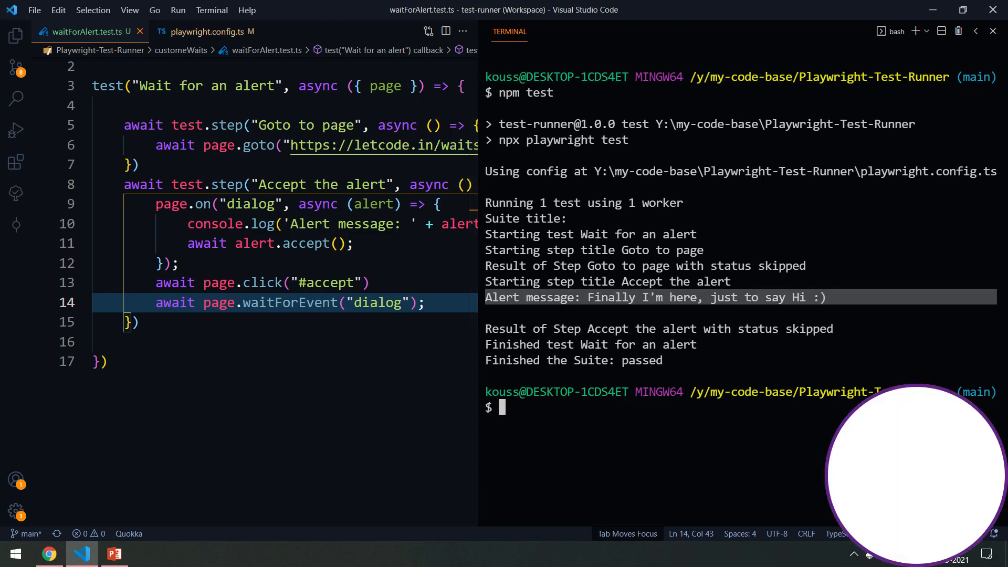
Step: Hide the terminal after the passing run that logged the alert message
left_click(993, 30)
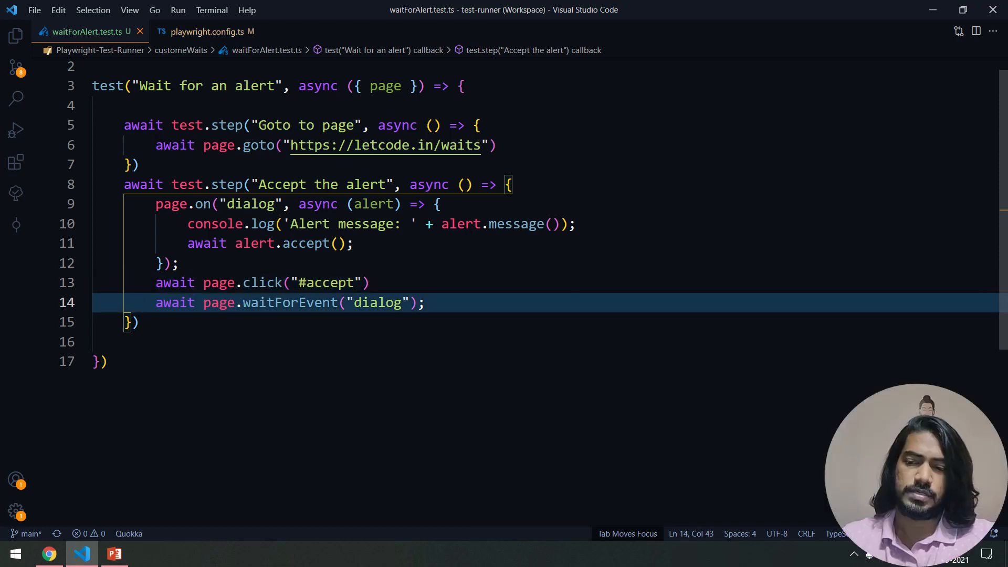
left_click_drag(155, 204, 178, 262)
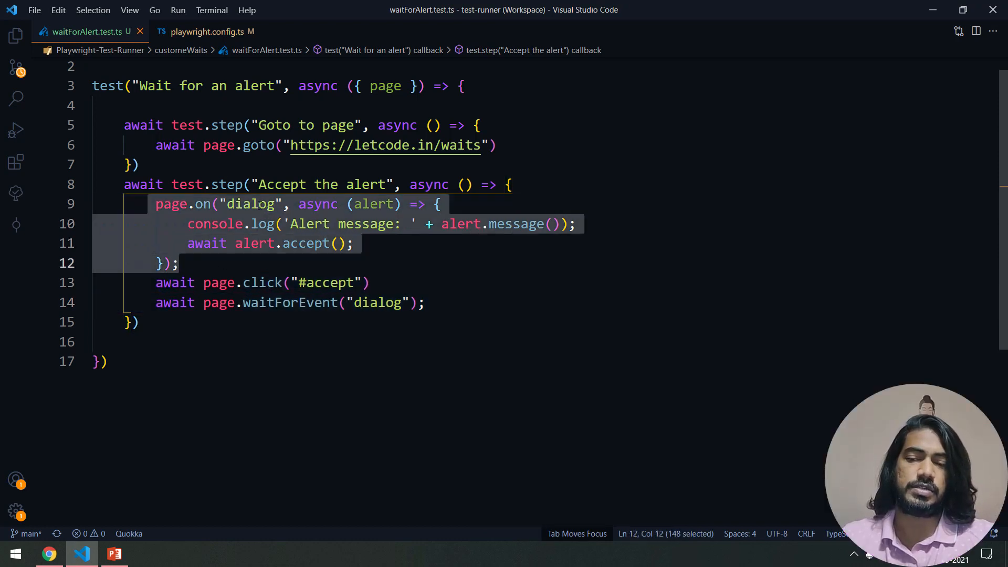
double_click(251, 204)
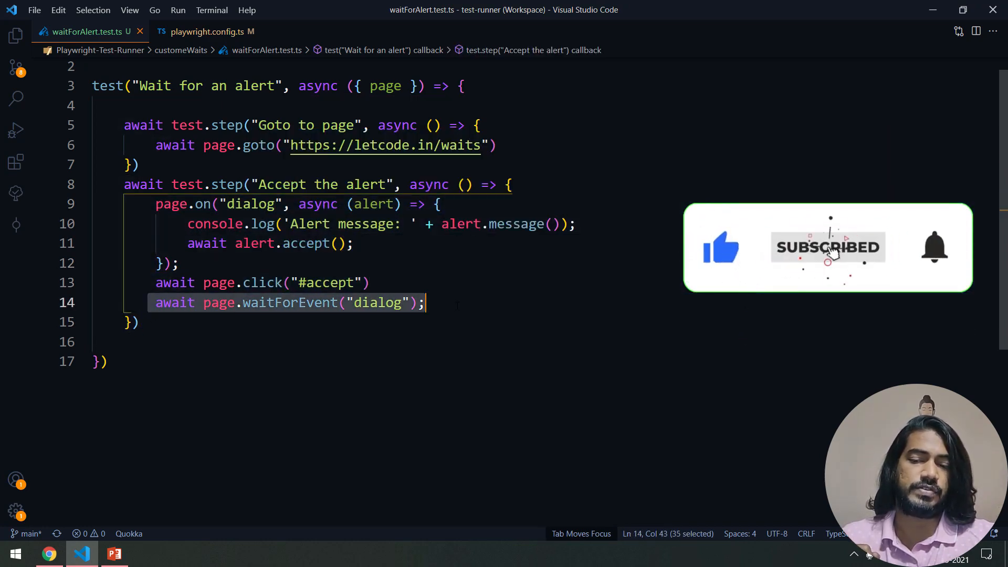
double_click(289, 303)
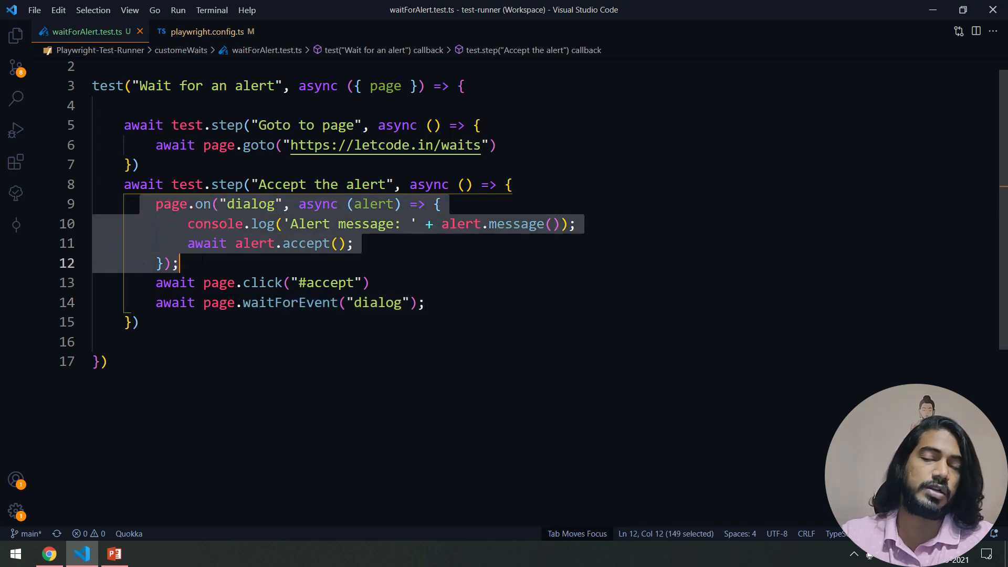
left_click(412, 262)
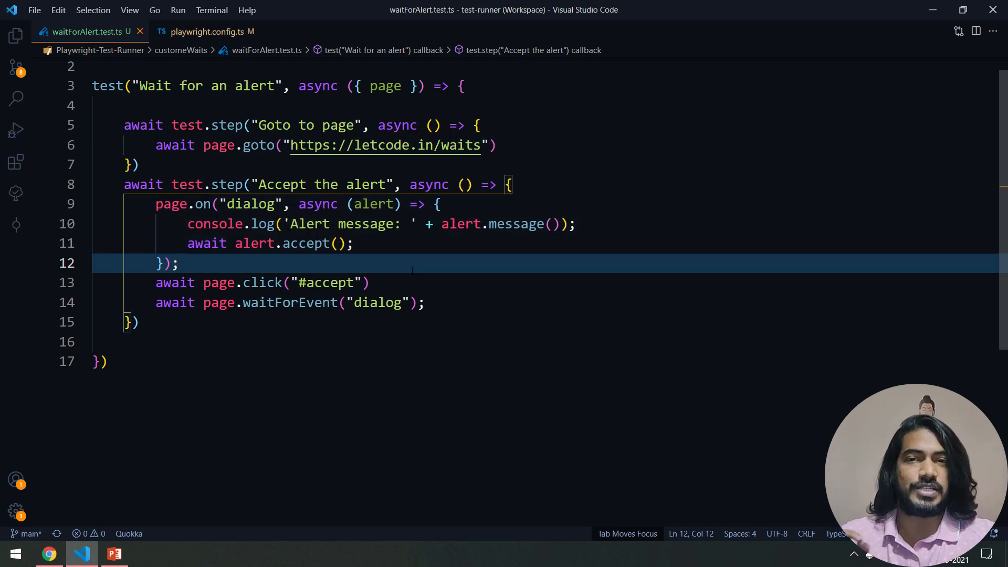